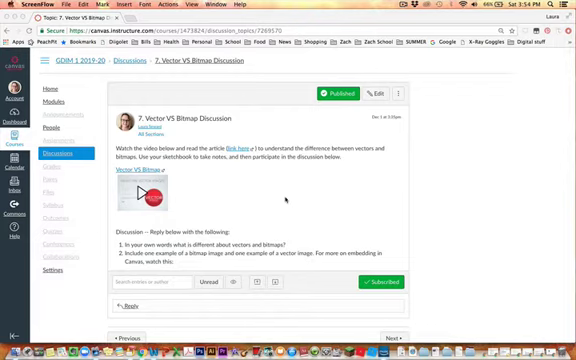
{"action": "mouse_move", "coordinate": [288, 198]}
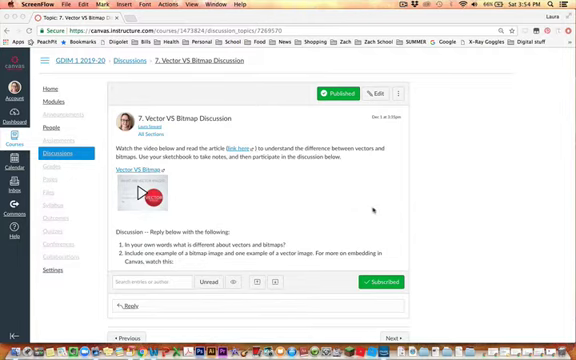
Scroll down the Vector VS Bitmap discussion to reach the Reply link.
{"action": "scroll", "scroll_direction": "down", "scroll_amount": 3}
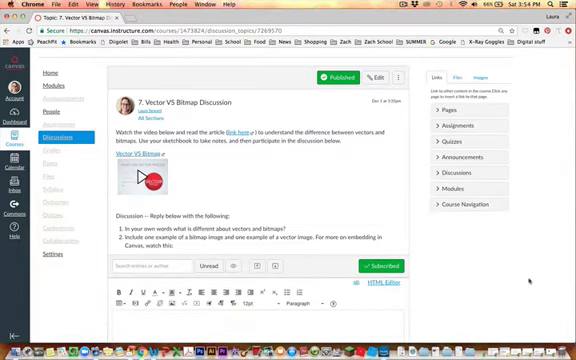
{"action": "scroll", "scroll_direction": "down", "scroll_amount": 3}
{"action": "type", "text": "Type "}
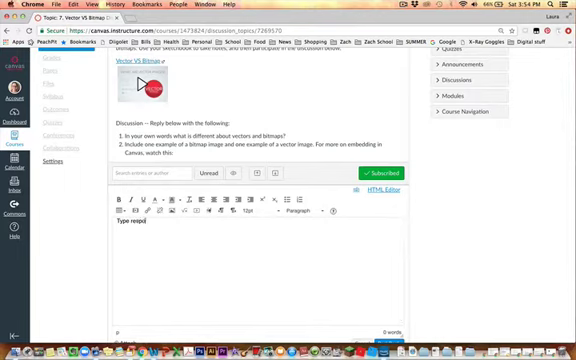
Write 'response here' as the reply's first line before adding an image.
{"action": "type", "text": "response here"}
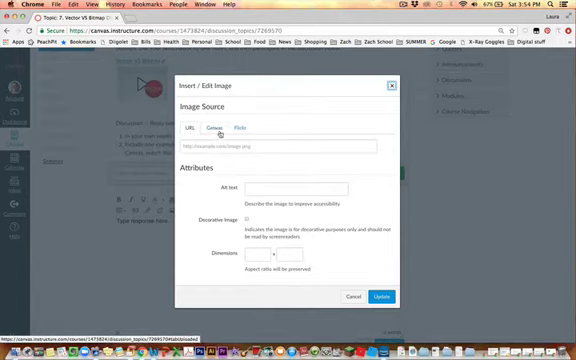
Browse the Canvas course files for an image, then switch to the Flickr search instead.
{"action": "left_click", "coordinate": [208, 128]}
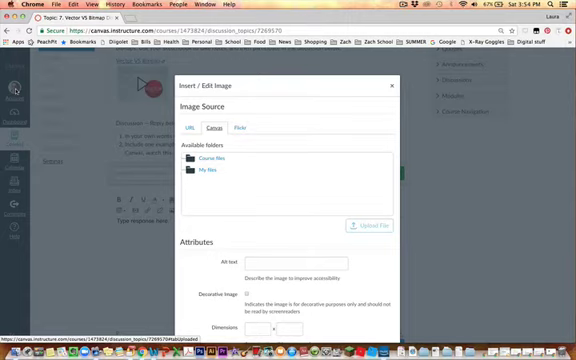
{"action": "mouse_move", "coordinate": [266, 178]}
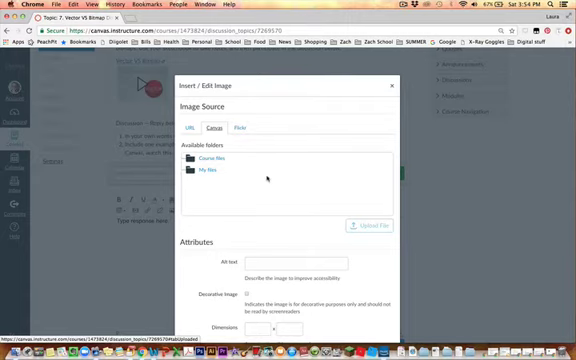
{"action": "left_click", "coordinate": [244, 128]}
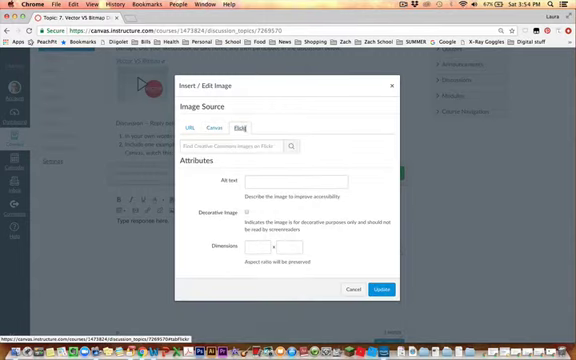
{"action": "left_click", "coordinate": [244, 128]}
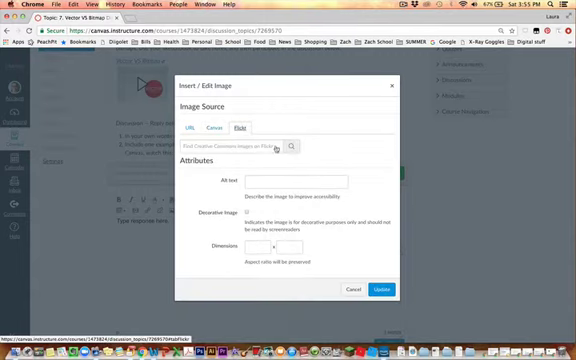
{"action": "left_click", "coordinate": [194, 128]}
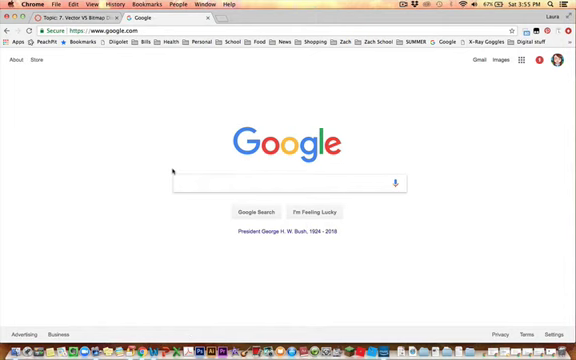
Search Google for 'vector' to find vector images.
{"action": "type", "text": "vector"}
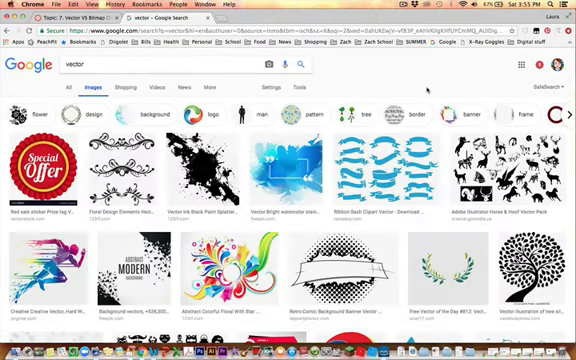
{"action": "mouse_move", "coordinate": [424, 88]}
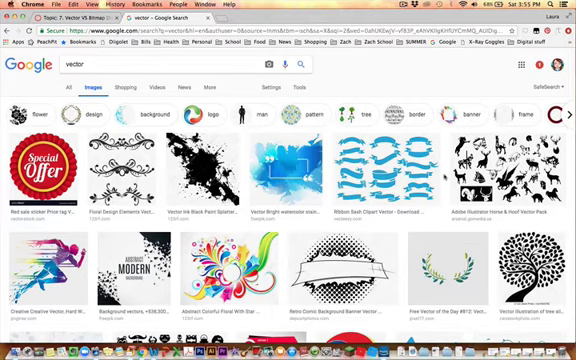
Scroll through the vector image results down to the Lady Gaga thumbnail.
{"action": "scroll", "scroll_direction": "down", "scroll_amount": 3}
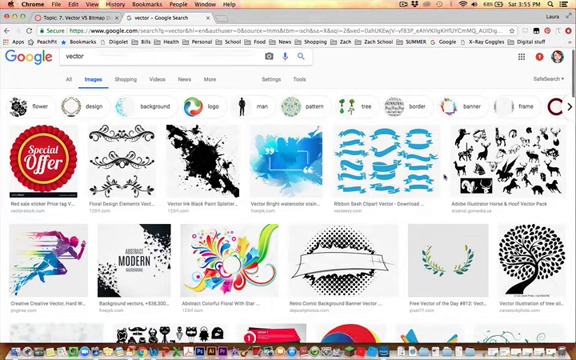
{"action": "scroll", "scroll_direction": "down", "scroll_amount": 3}
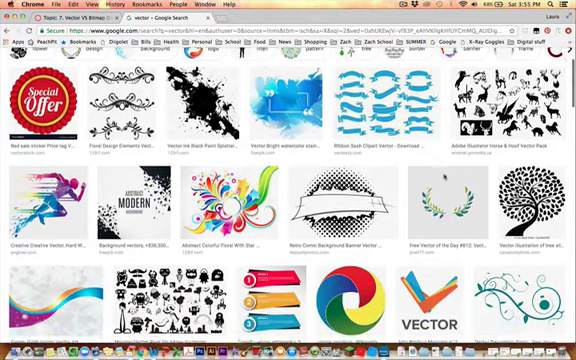
{"action": "scroll", "scroll_direction": "down", "scroll_amount": 3}
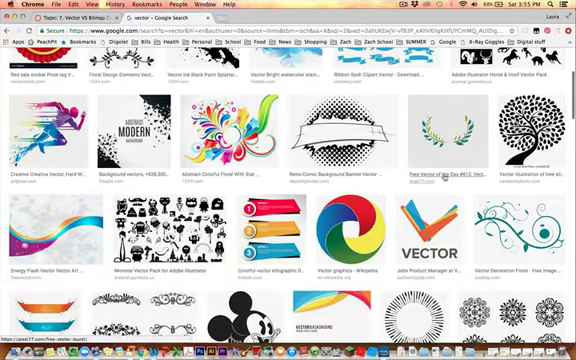
{"action": "scroll", "scroll_direction": "down", "scroll_amount": 3}
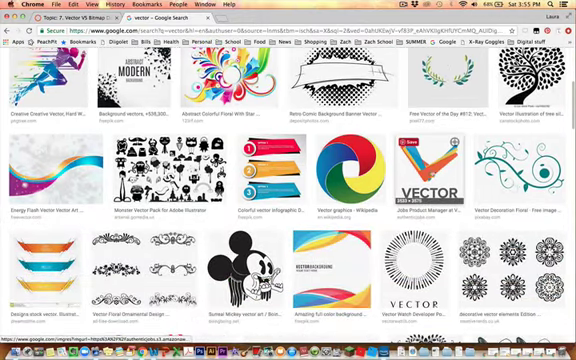
{"action": "scroll", "scroll_direction": "down", "scroll_amount": 3}
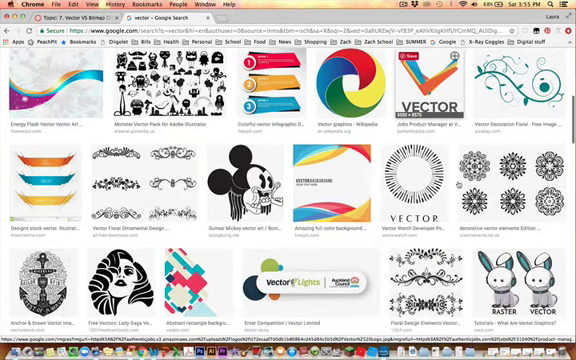
{"action": "scroll", "scroll_direction": "down", "scroll_amount": 3}
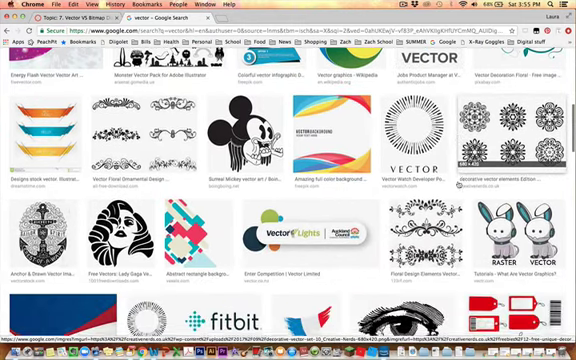
{"action": "scroll", "scroll_direction": "down", "scroll_amount": 3}
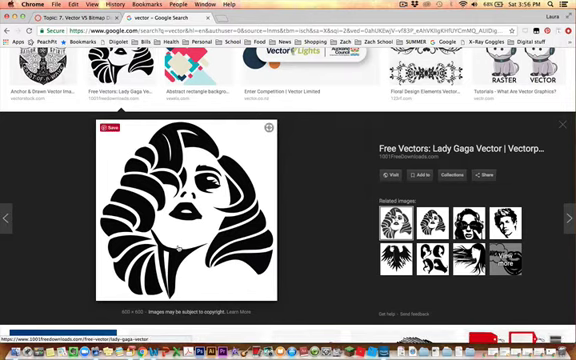
Copy the Lady Gaga image's web address from the Google Images preview.
{"action": "right_click", "coordinate": [176, 230]}
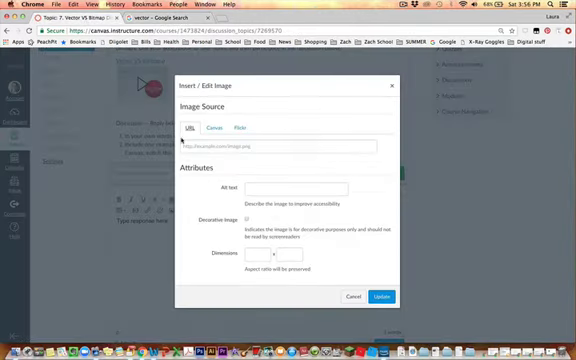
Insert the image by its pasted URL with alt text 'Vector image of Lady Gaga'.
{"action": "left_click", "coordinate": [270, 148]}
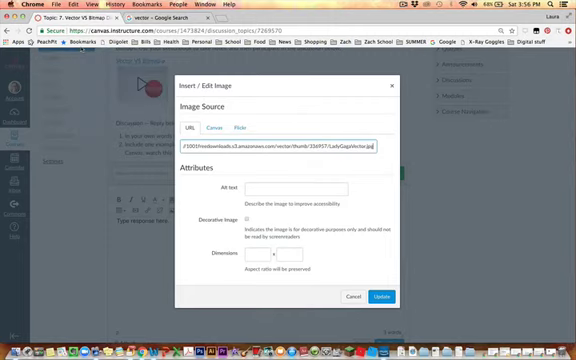
{"action": "left_click", "coordinate": [270, 190]}
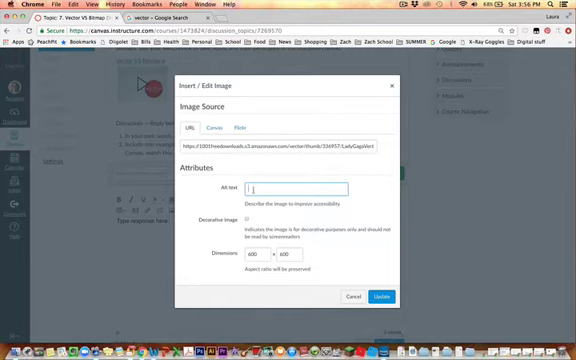
{"action": "type", "text": "Vect"}
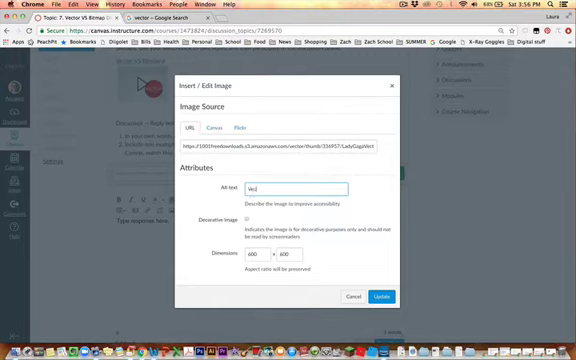
{"action": "type", "text": "Vector image of Lady Gaga"}
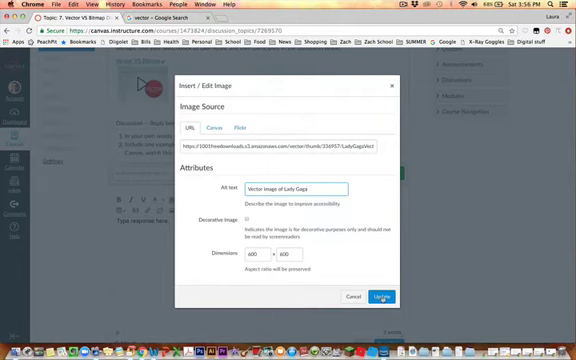
{"action": "left_click", "coordinate": [386, 296]}
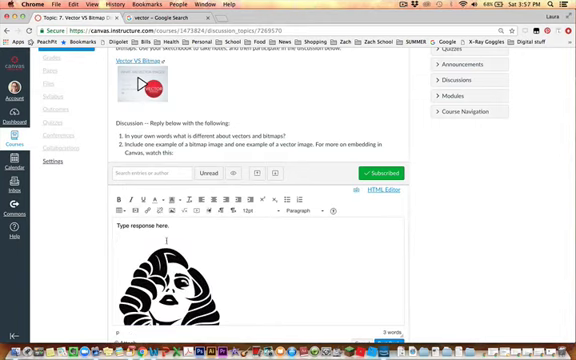
Add 'Here is a vector image.' above the picture and post the reply.
{"action": "type", "text": "Here"}
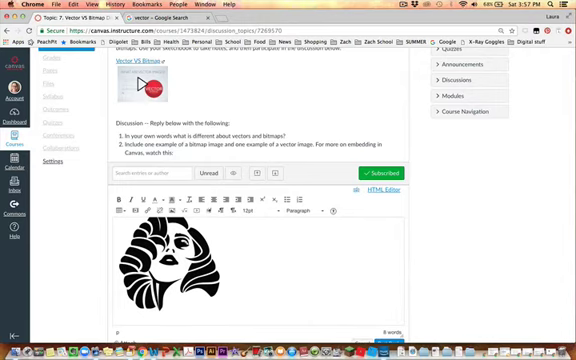
{"action": "scroll", "scroll_direction": "down", "scroll_amount": 3}
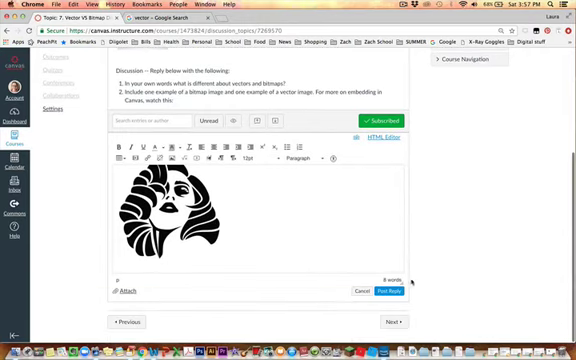
{"action": "left_click", "coordinate": [392, 290]}
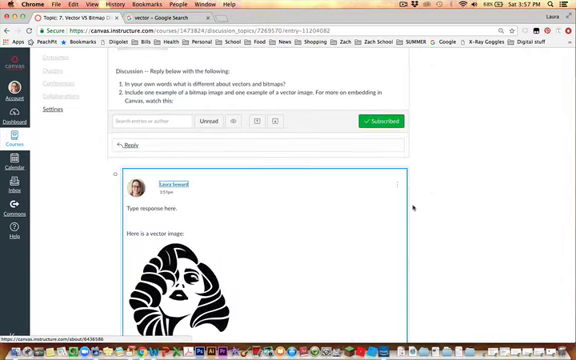
{"action": "scroll", "scroll_direction": "down", "scroll_amount": 3}
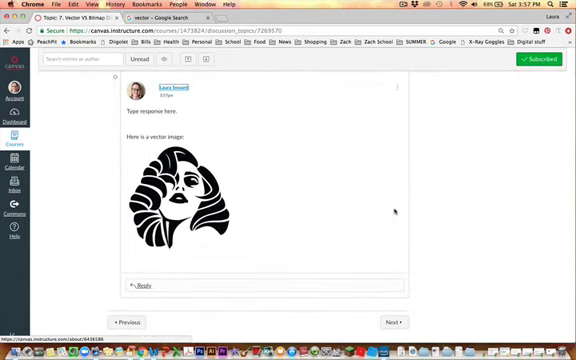
{"action": "scroll", "scroll_direction": "down", "scroll_amount": 3}
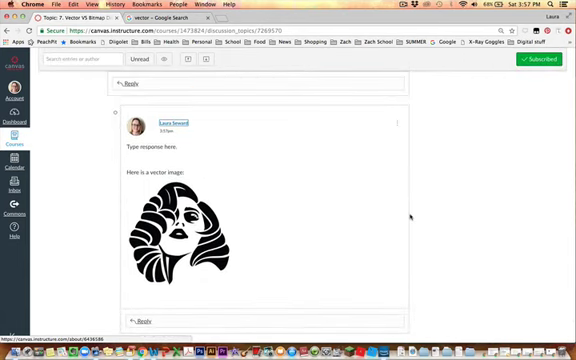